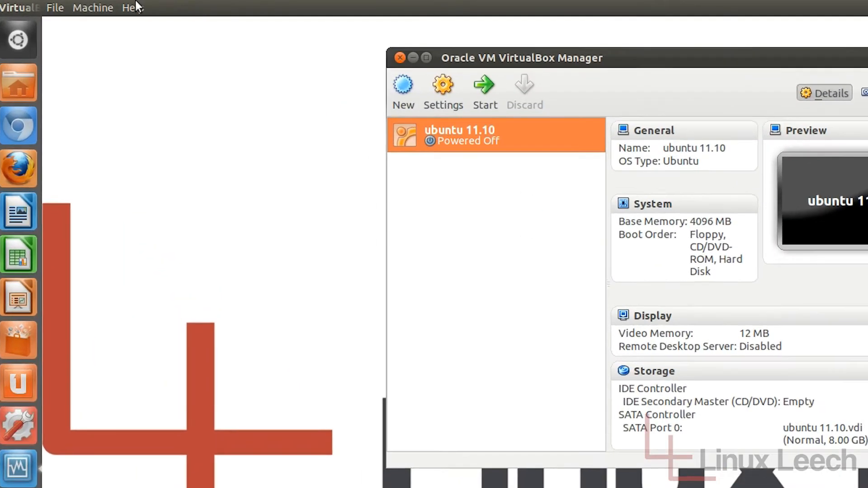
Show the About VirtualBox window from the Help menu to confirm version 4.1.2
left_click(132, 8)
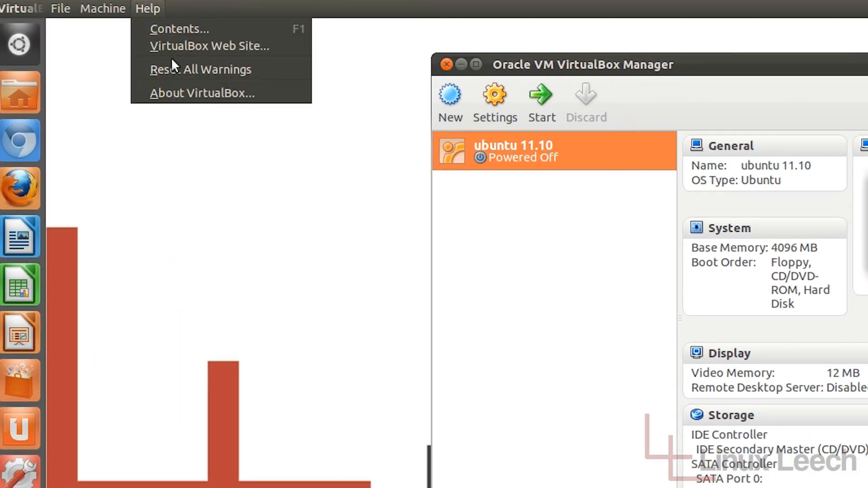
mouse_move(211, 93)
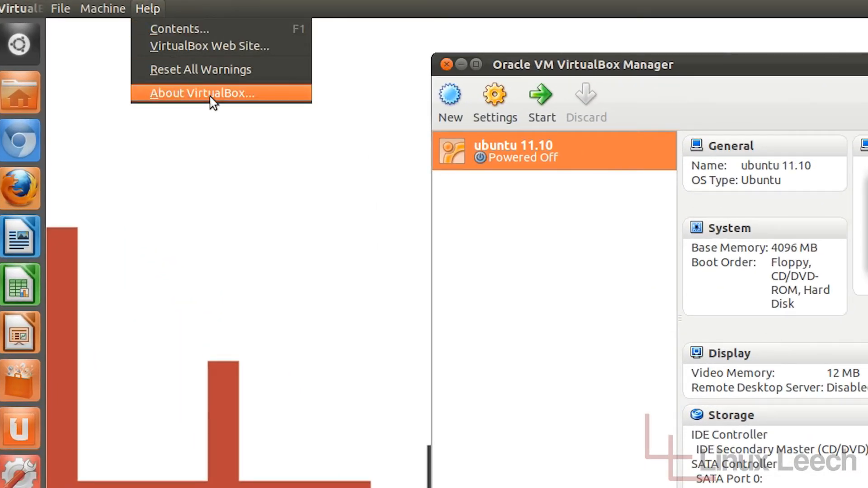
left_click(202, 93)
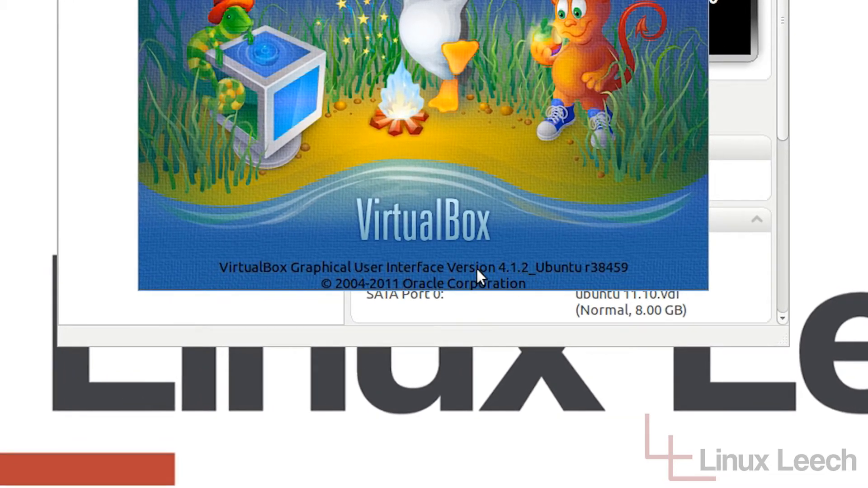
mouse_move(448, 66)
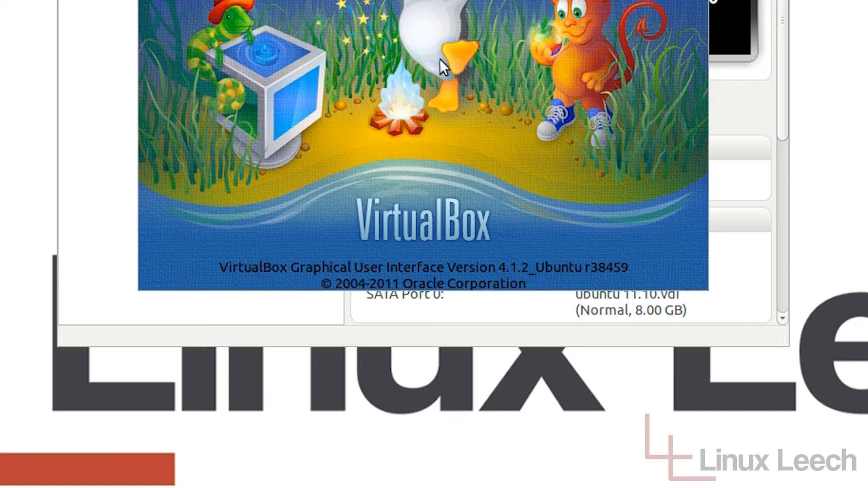
mouse_move(509, 33)
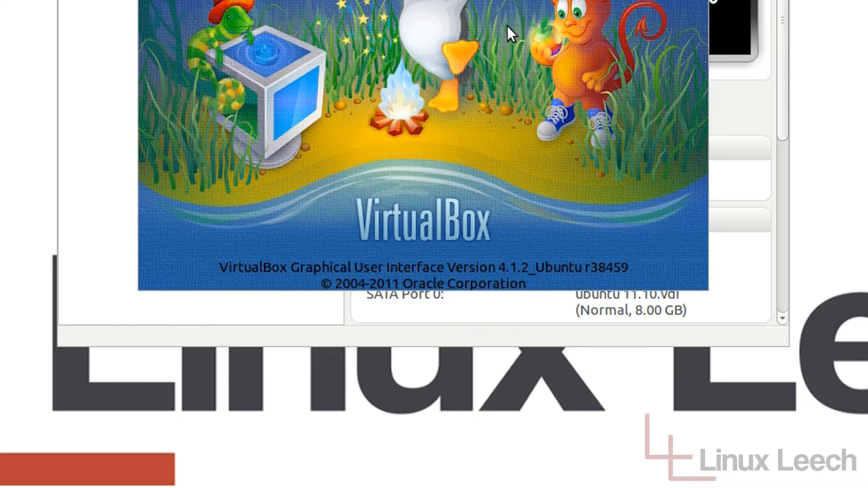
mouse_move(493, 278)
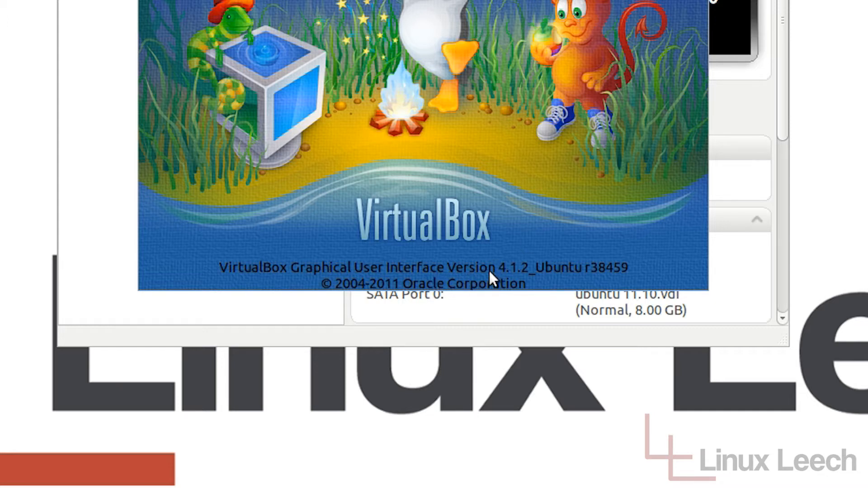
mouse_move(499, 278)
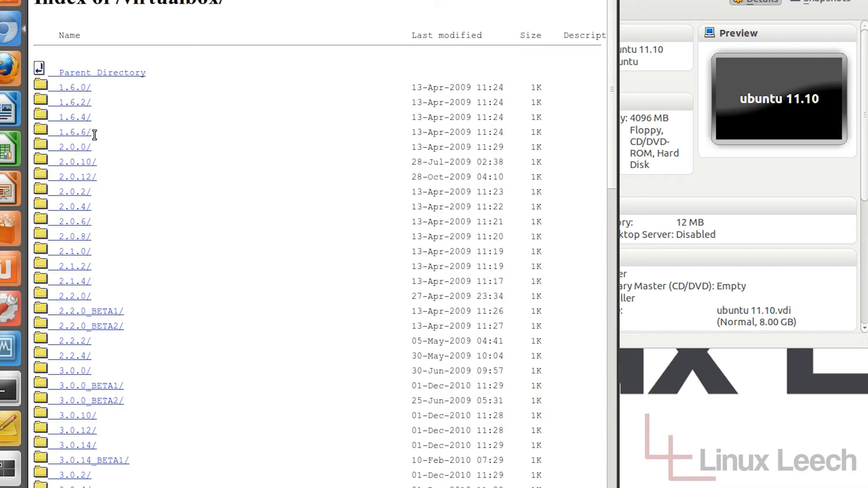
Scroll the download.virtualbox.org index down to the 4.1.x release folders
scroll("down", 3)
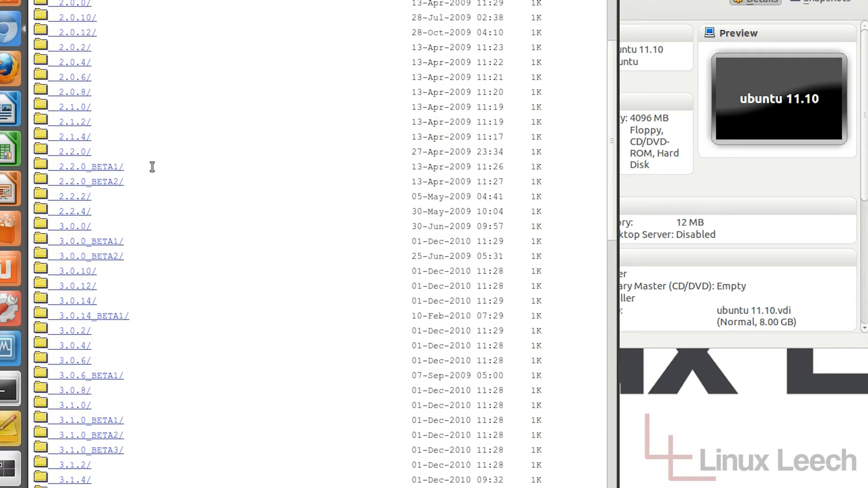
scroll("down", 3)
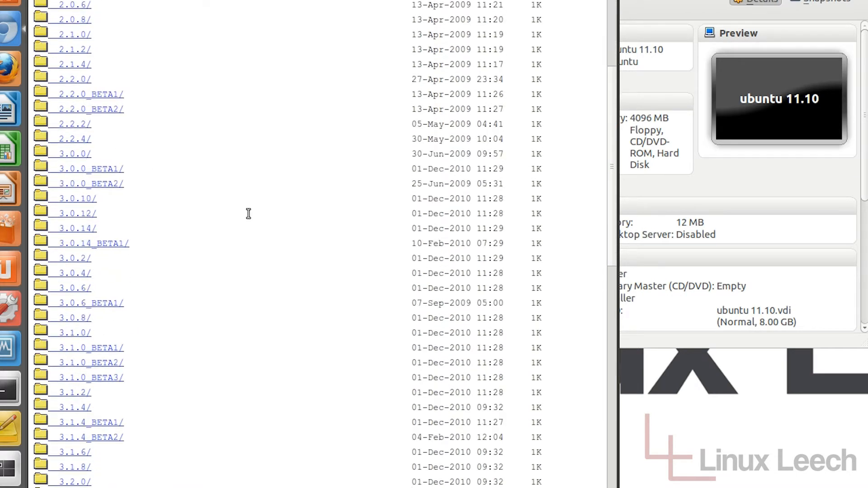
scroll("down", 3)
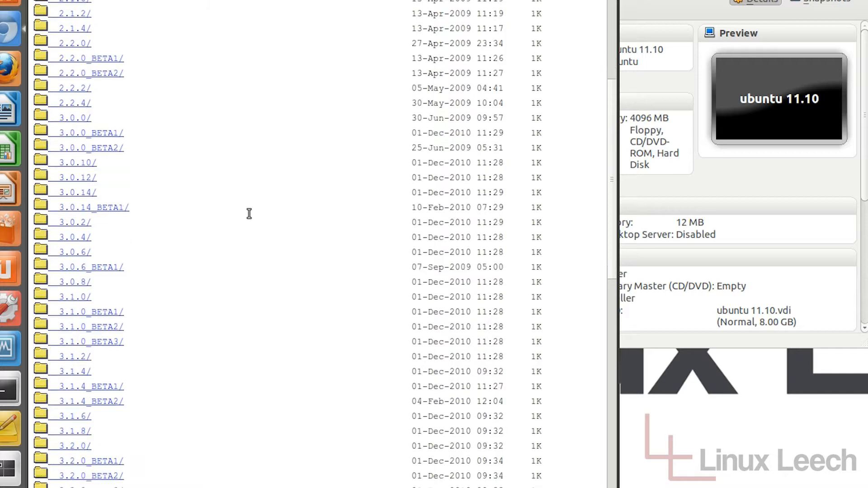
scroll("down", 3)
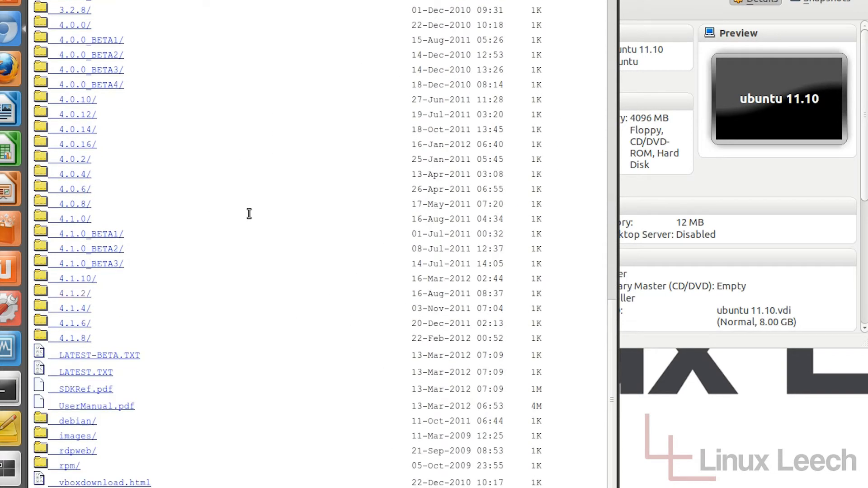
mouse_move(73, 297)
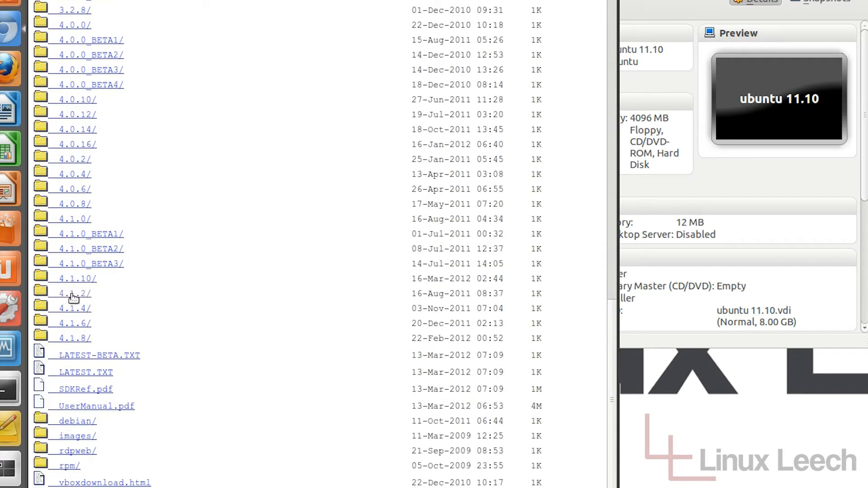
Save Oracle_VM_VirtualBox_Extension_Pack-4.1.2.vbox-extpack from the 4.1.2 folder to the desktop
left_click(73, 293)
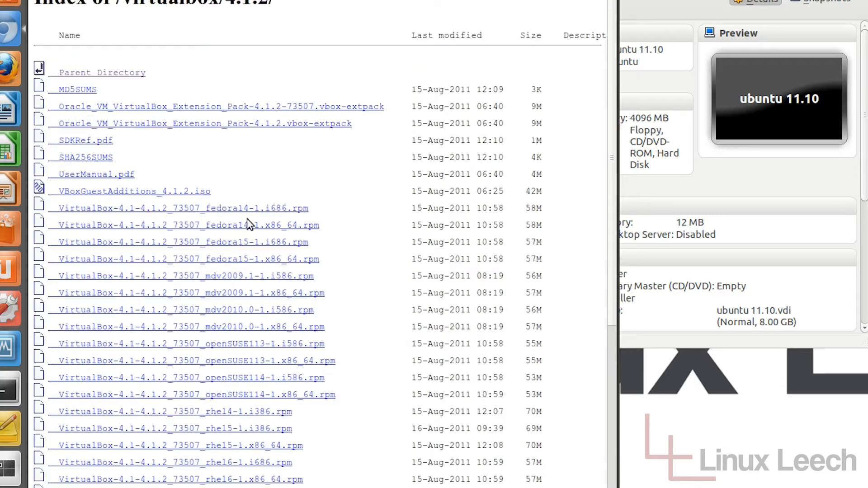
mouse_move(183, 153)
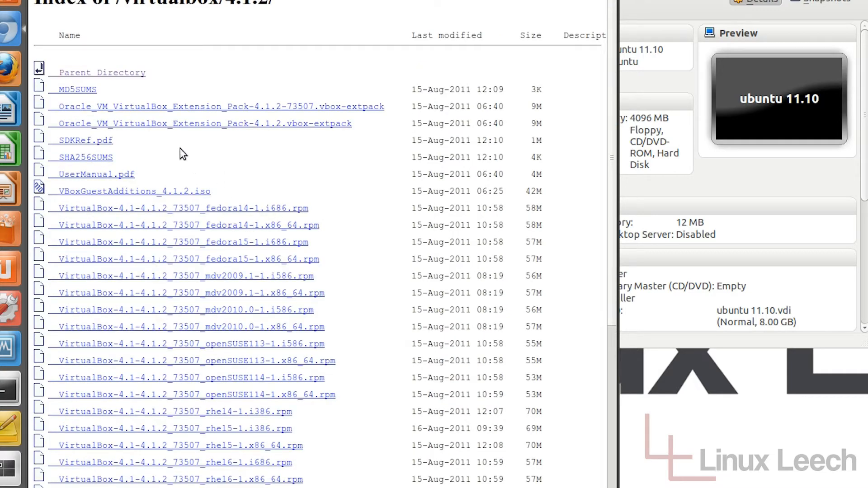
mouse_move(238, 124)
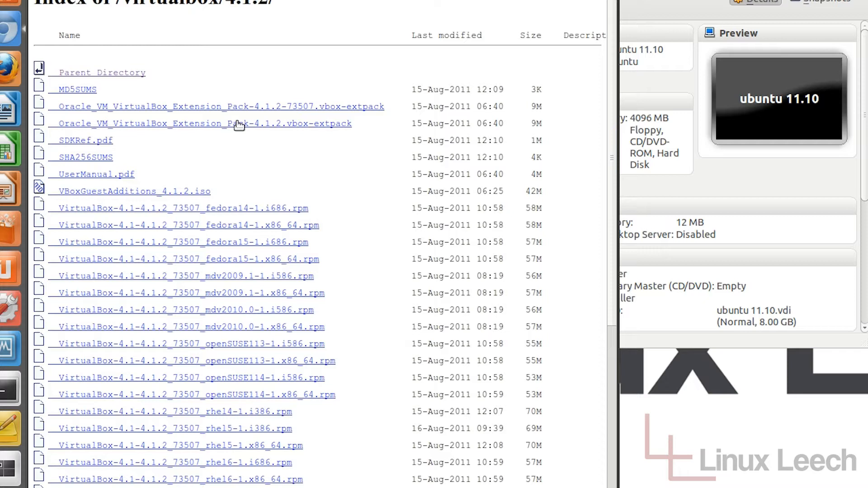
mouse_move(157, 135)
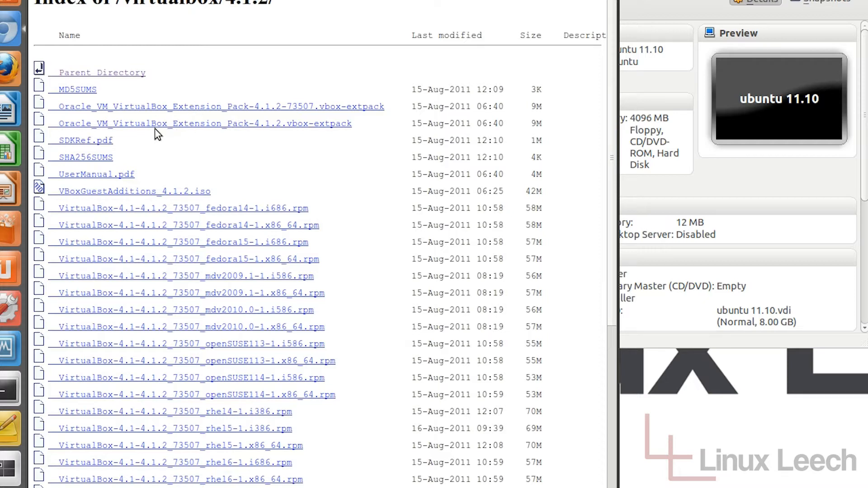
mouse_move(271, 131)
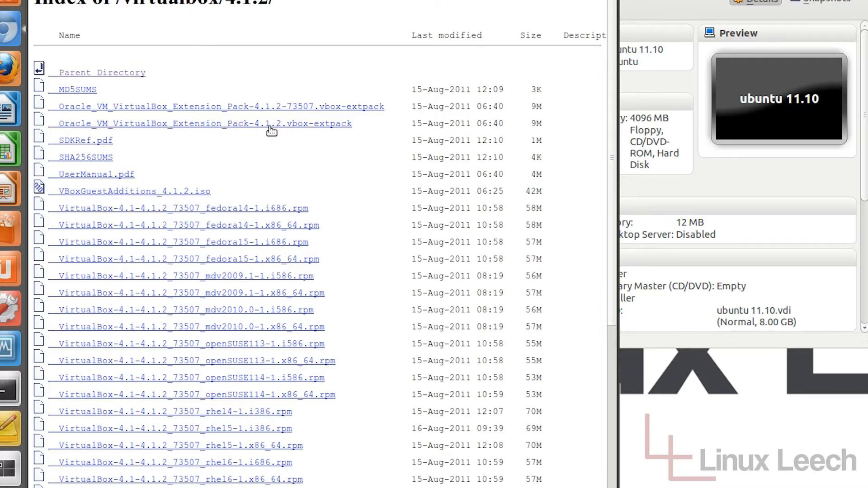
mouse_move(230, 129)
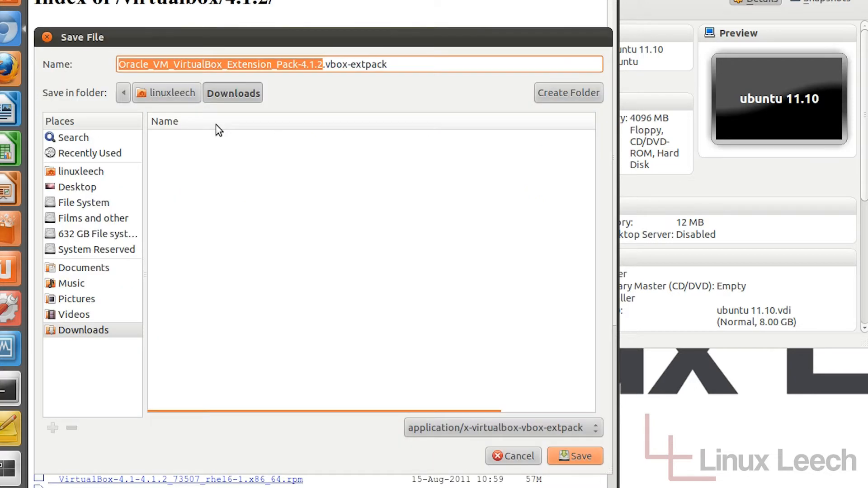
left_click(78, 186)
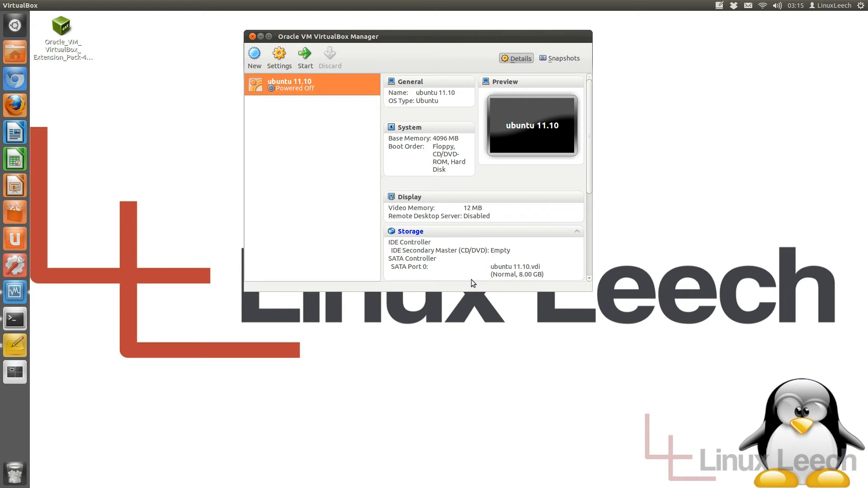
mouse_move(252, 39)
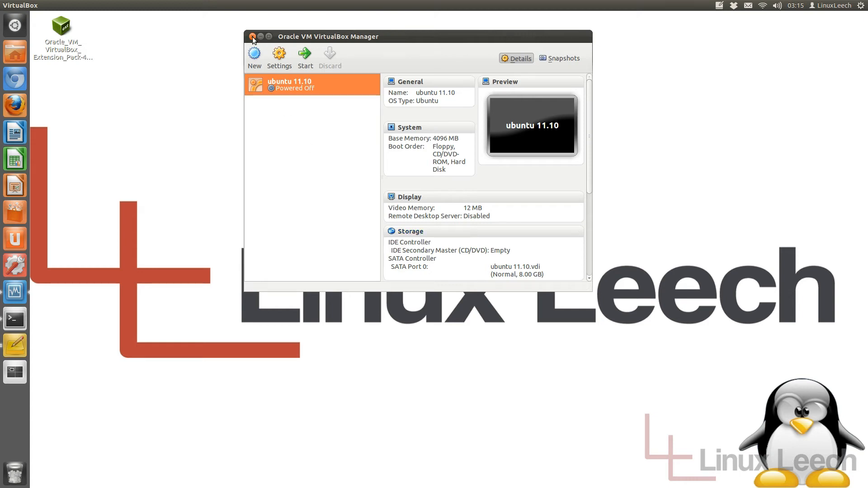
Close VirtualBox Manager and launch the downloaded .vbox-extpack file from the desktop
left_click(252, 36)
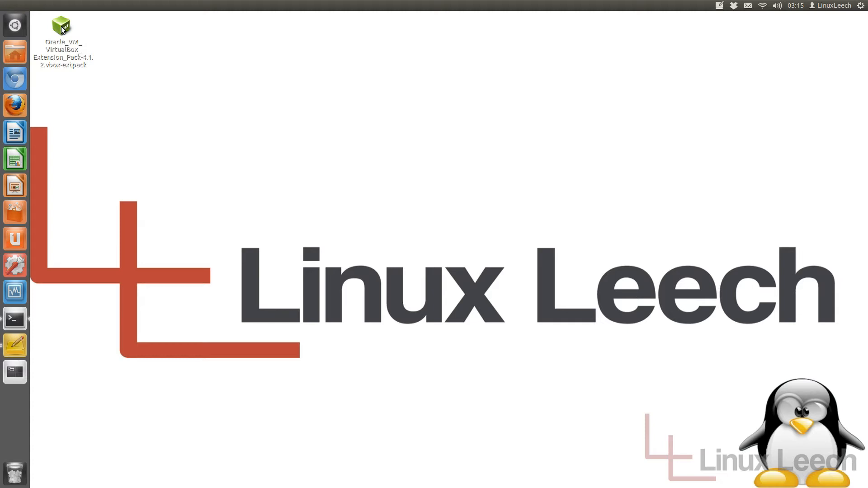
double_click(61, 26)
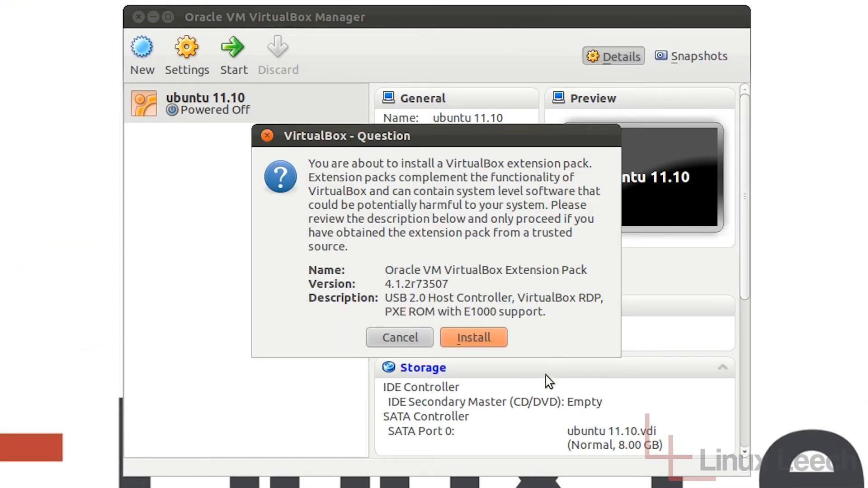
mouse_move(479, 376)
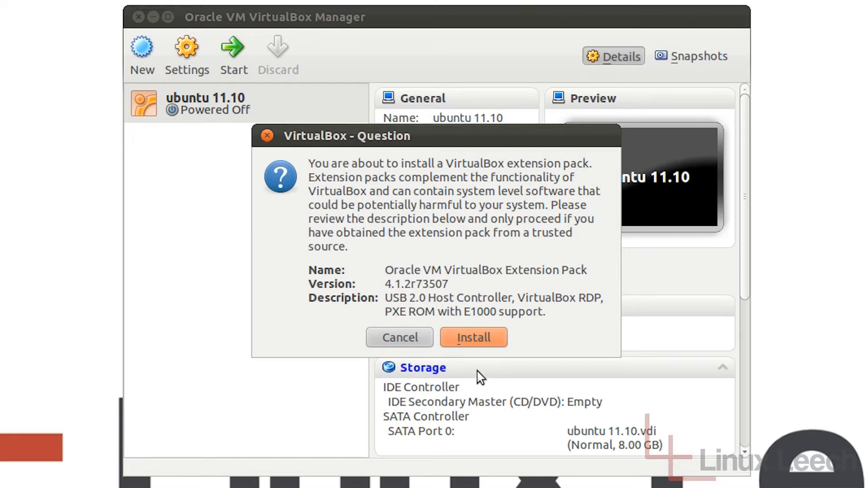
mouse_move(404, 299)
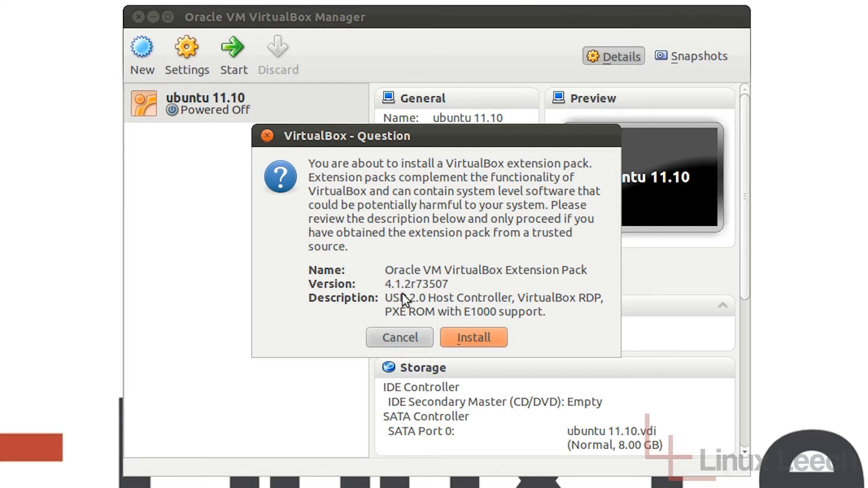
mouse_move(473, 337)
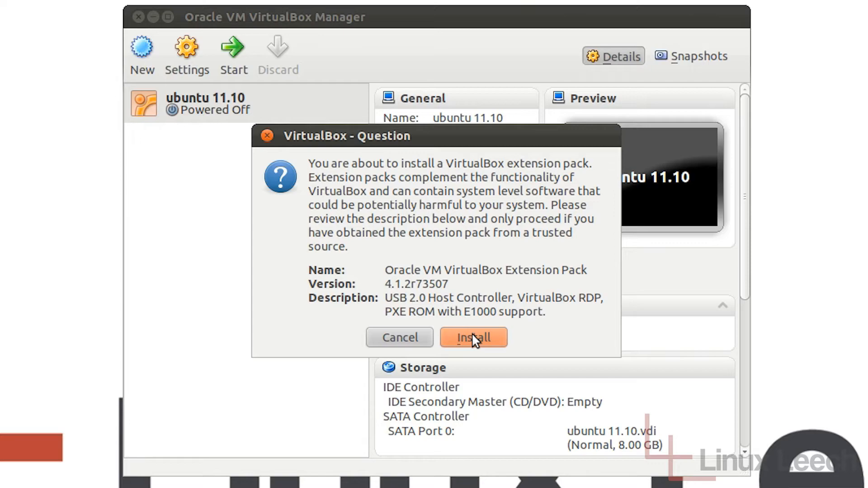
Confirm the Extension Pack install and agree to the VirtualBox licence
left_click(472, 337)
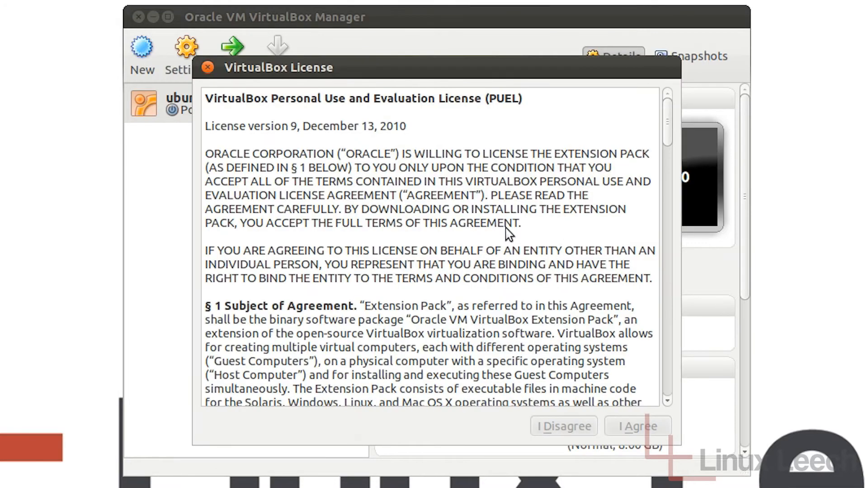
scroll("down", 3)
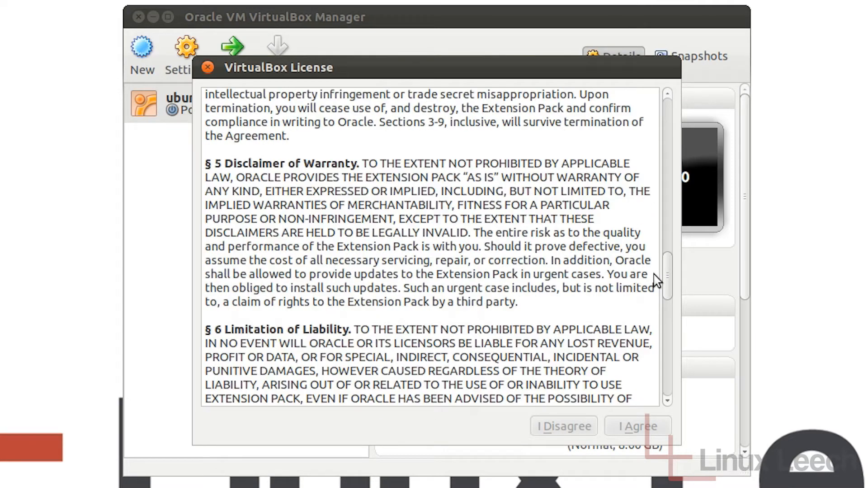
left_click(638, 426)
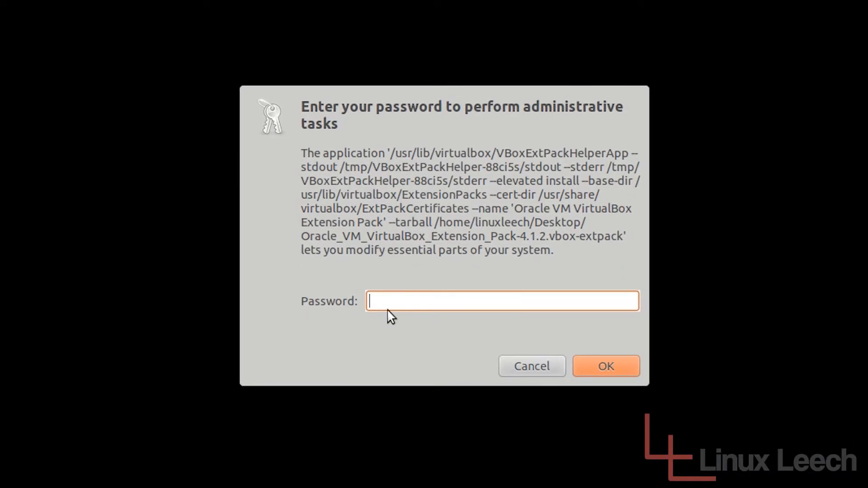
Enter the administrator password to authorise the Extension Pack installation
type("password")
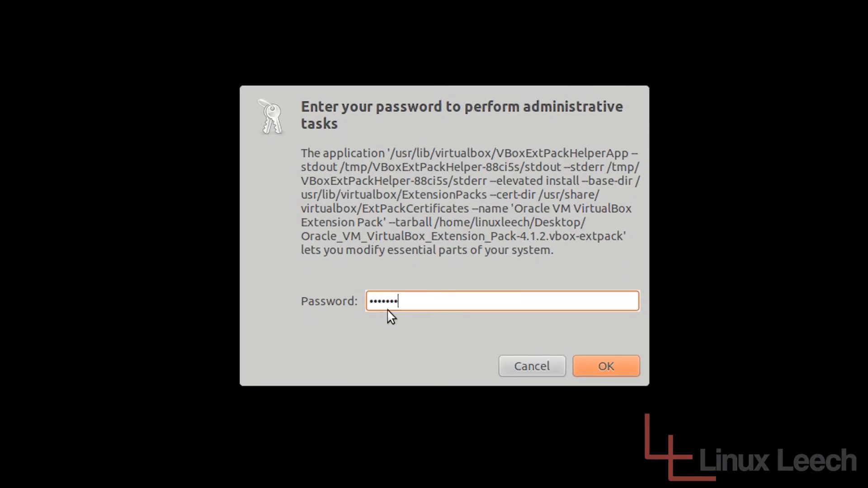
type("•")
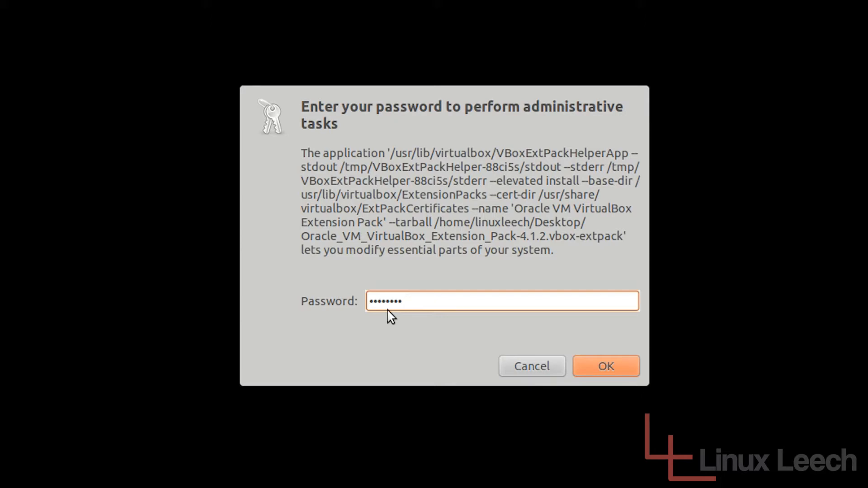
left_click(604, 366)
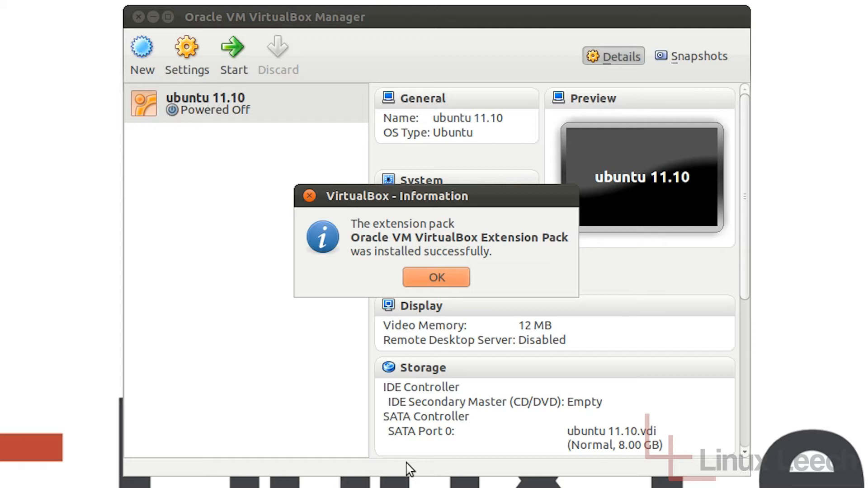
Dismiss the Extension Pack installed-successfully message
left_click(435, 276)
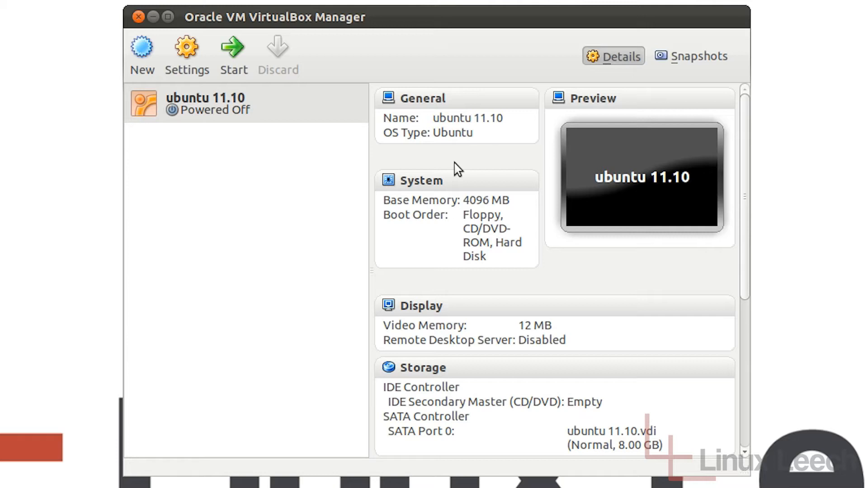
mouse_move(500, 159)
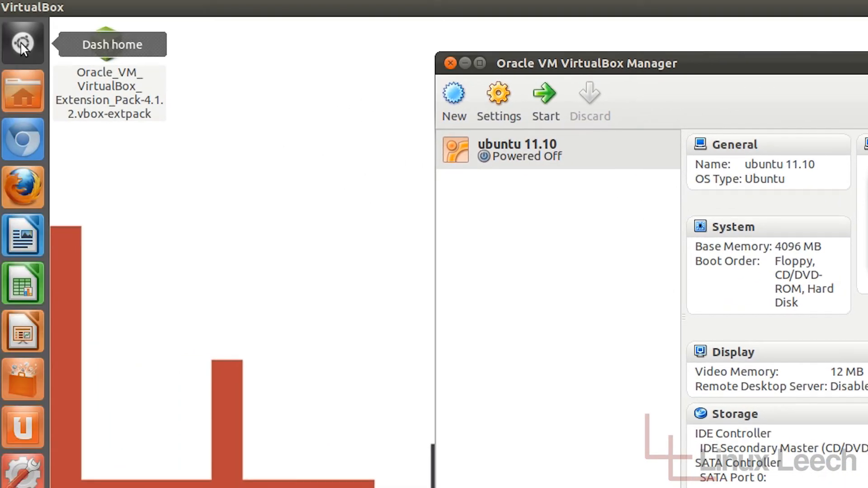
Search the Dash for 'users' to launch Users and Groups
left_click(23, 42)
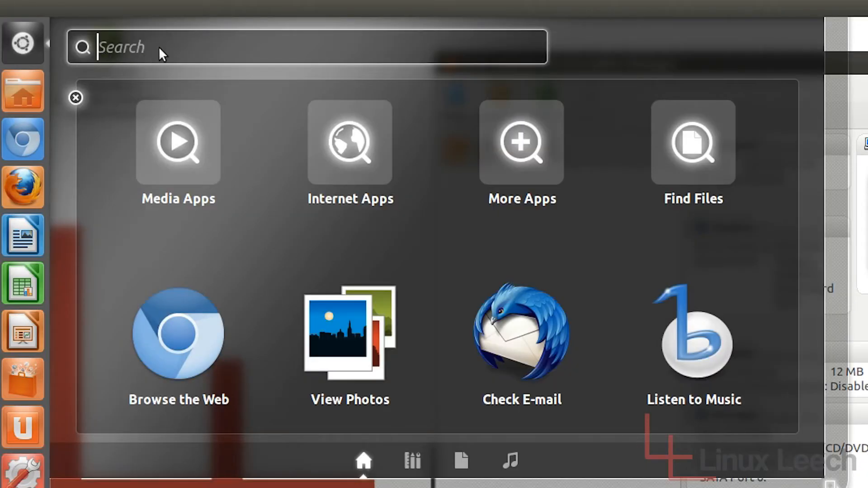
type("use")
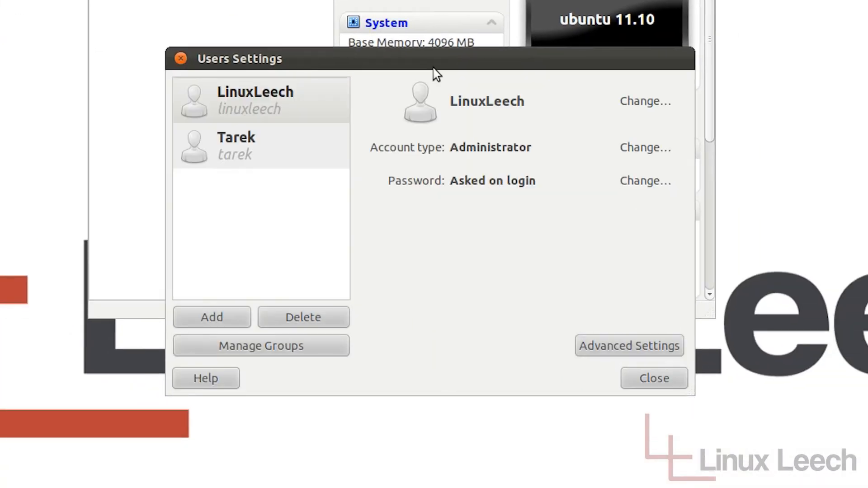
Select the LinuxLeech account, go to Manage Groups and pick the vboxusers group
left_click(260, 99)
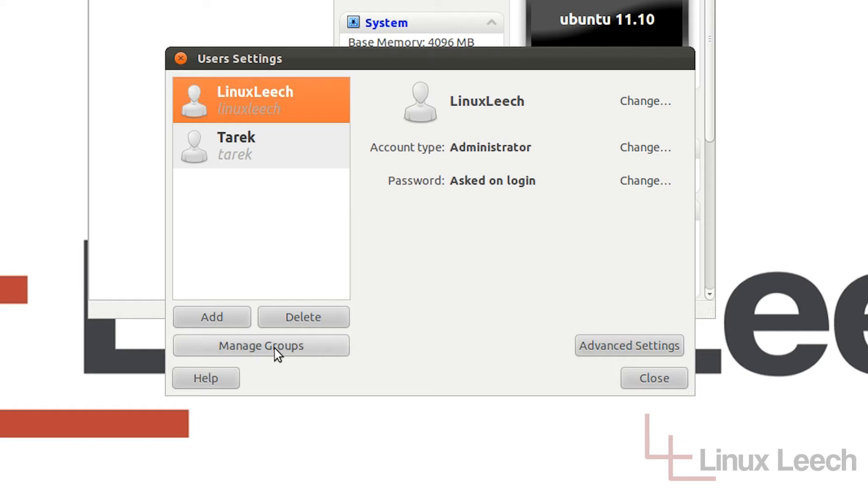
left_click(261, 346)
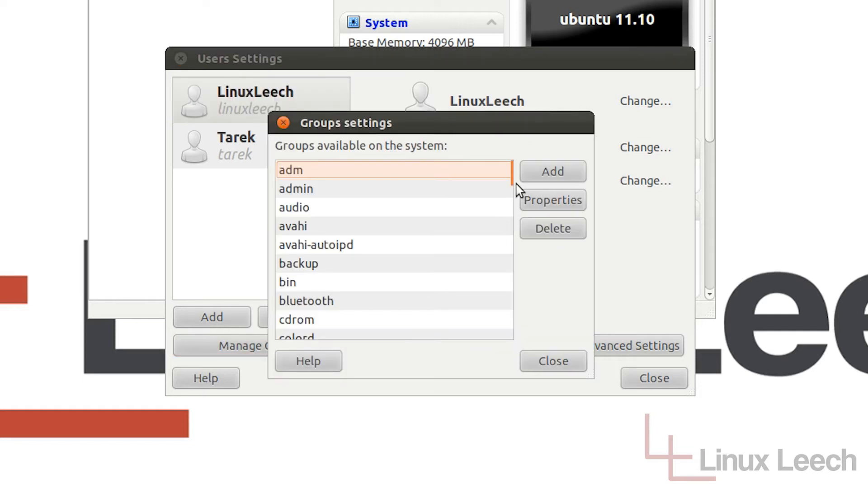
scroll("down", 3)
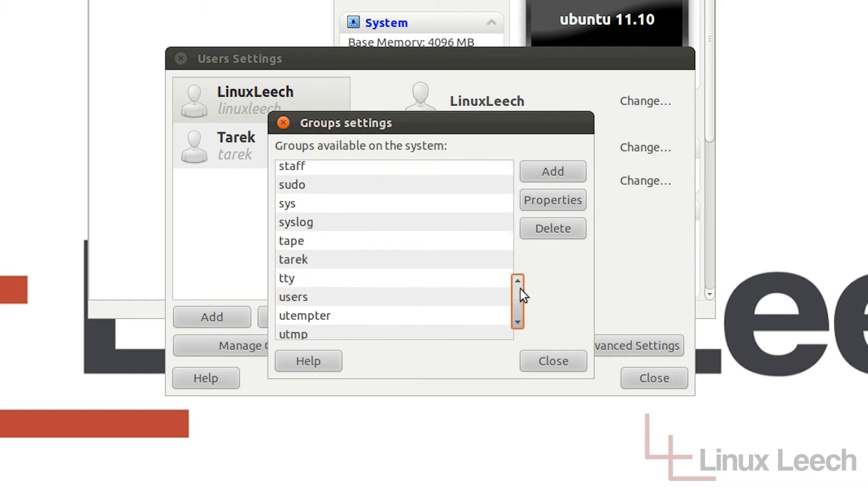
scroll("down", 3)
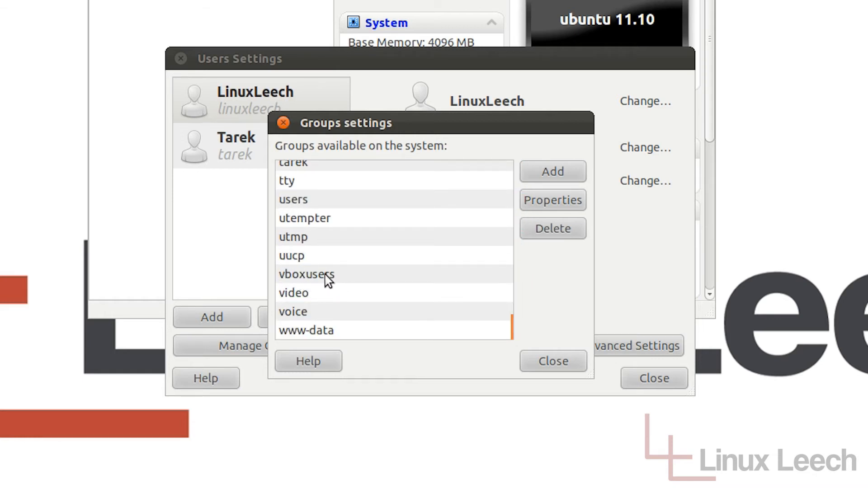
left_click(306, 275)
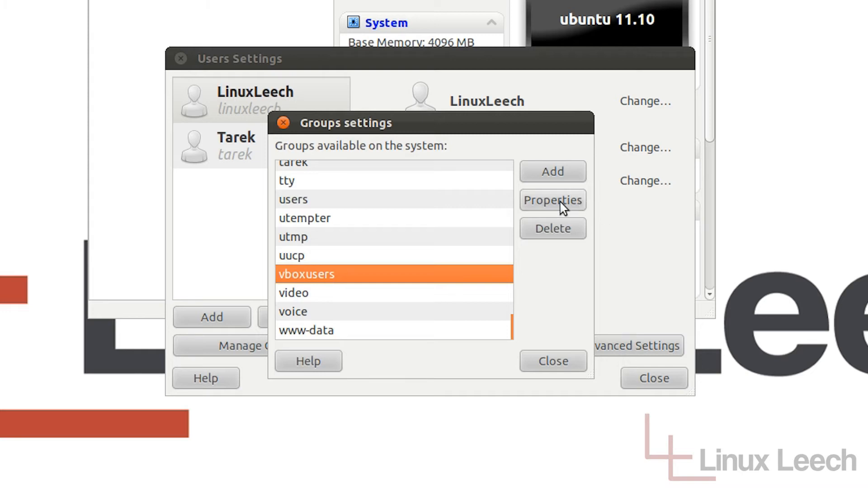
Add LinuxLeech to the vboxusers group members and authenticate the change with the password
left_click(552, 201)
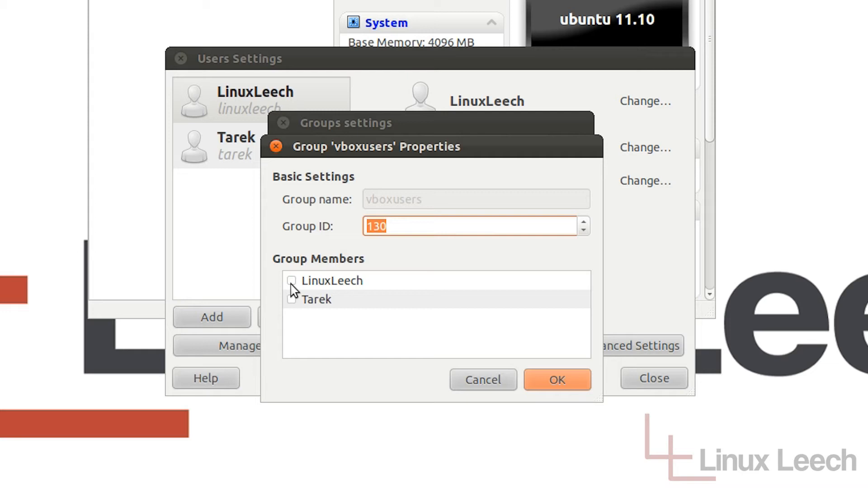
left_click(292, 280)
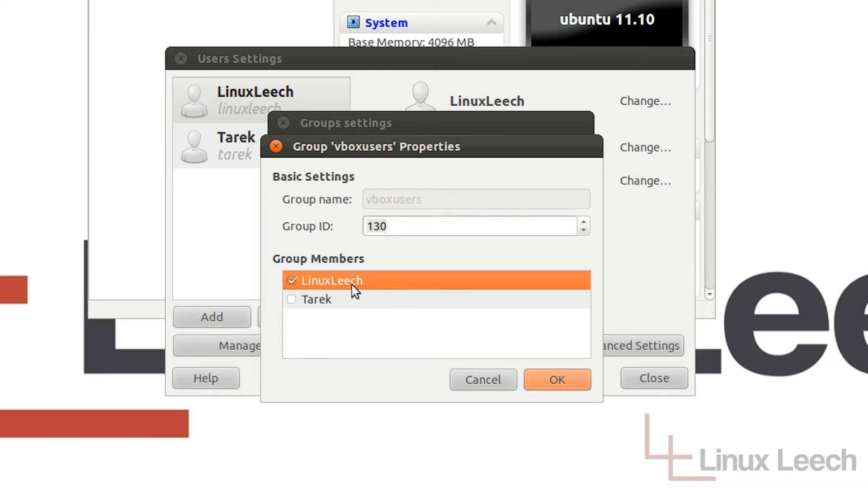
mouse_move(293, 288)
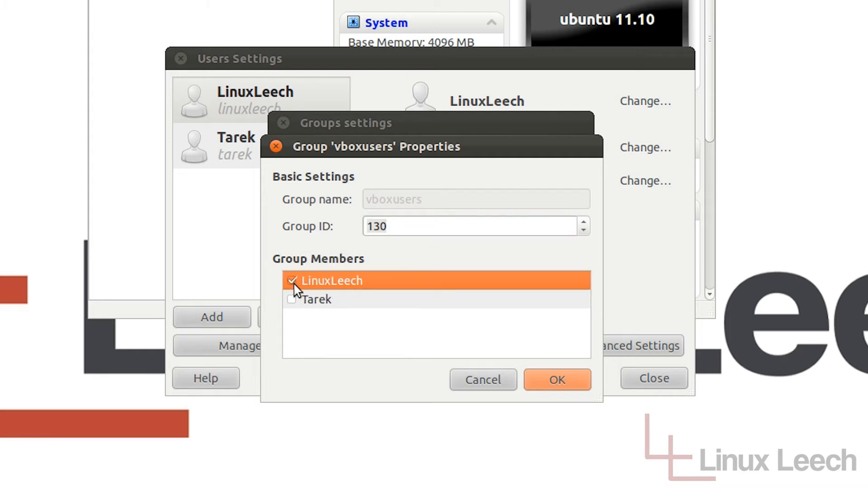
mouse_move(363, 288)
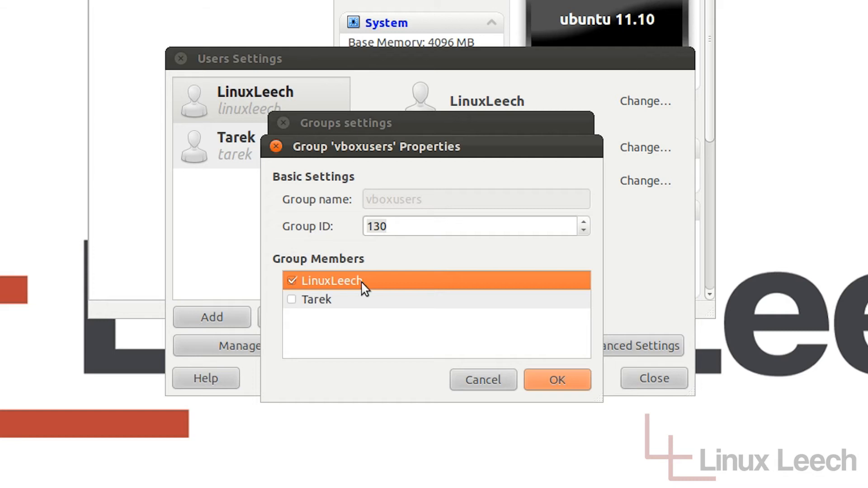
mouse_move(557, 379)
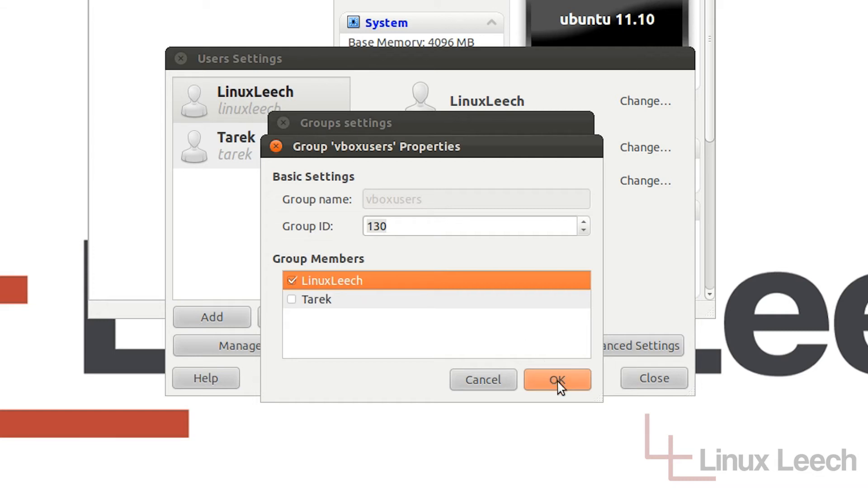
left_click(556, 379)
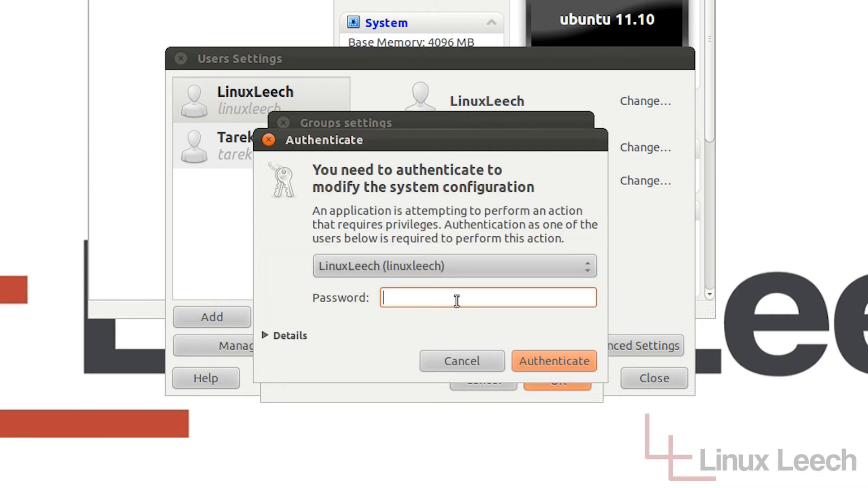
type("password")
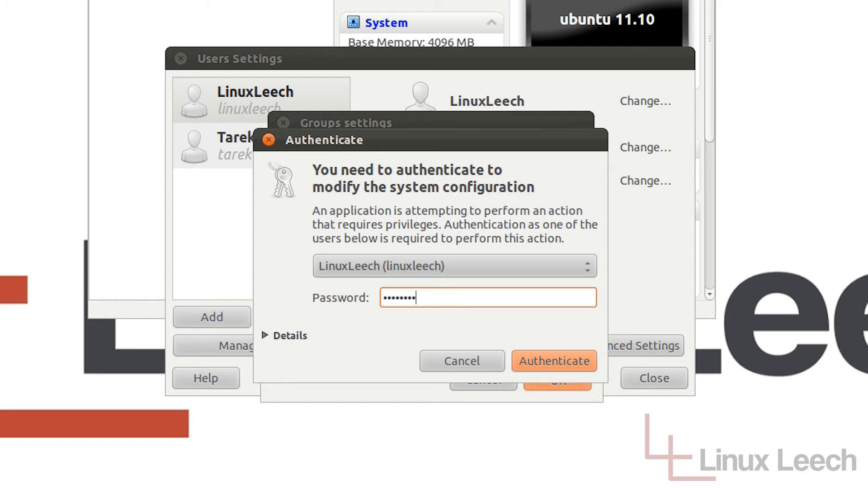
left_click(553, 361)
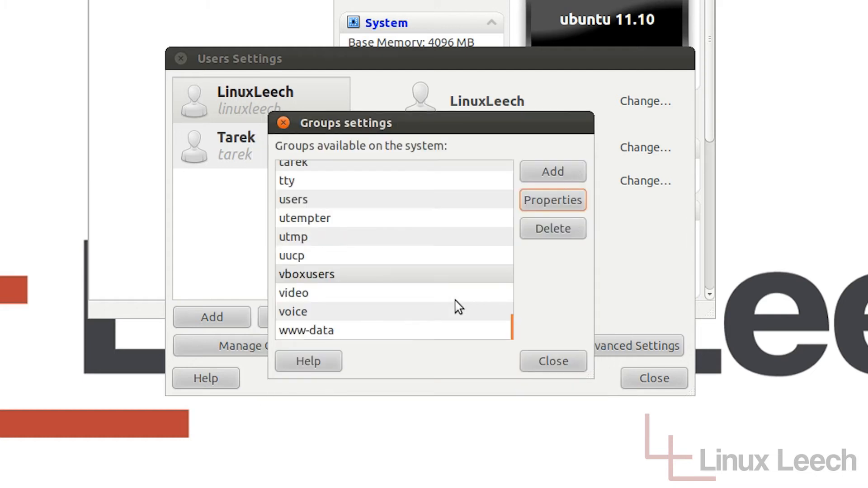
Close the Groups and Users Settings windows, returning to VirtualBox Manager
left_click(552, 361)
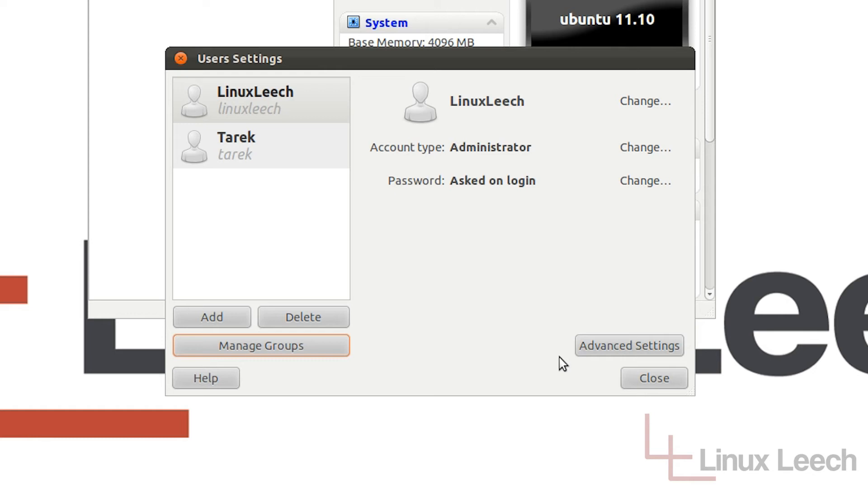
left_click(653, 378)
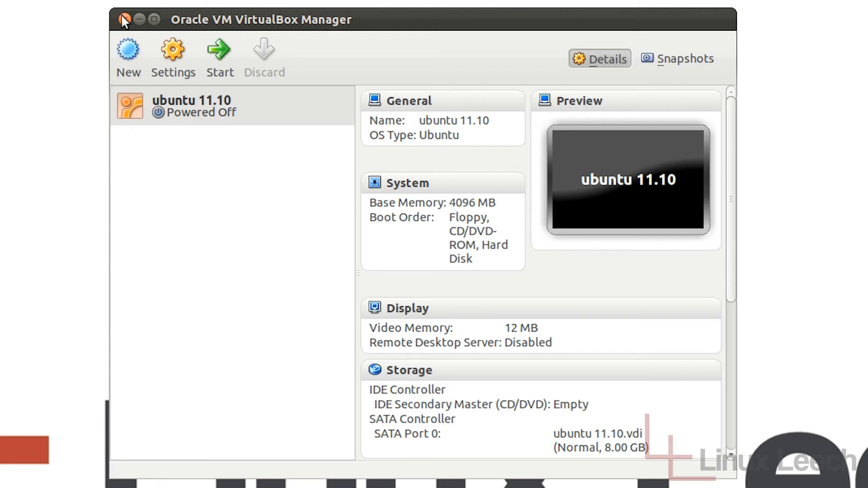
Close the VirtualBox Manager window before relaunching it
left_click(122, 19)
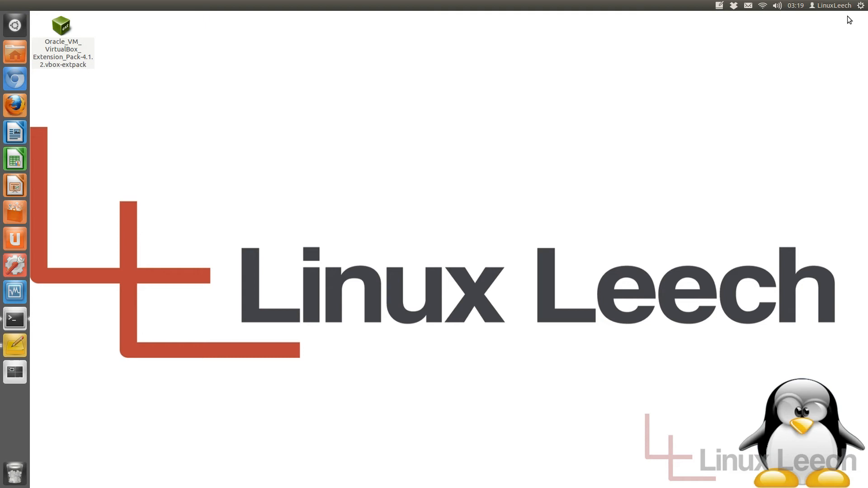
mouse_move(523, 211)
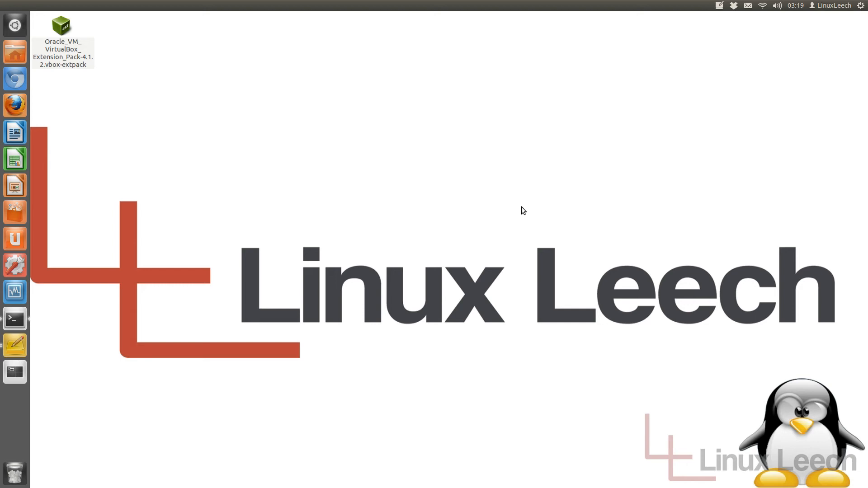
mouse_move(804, 45)
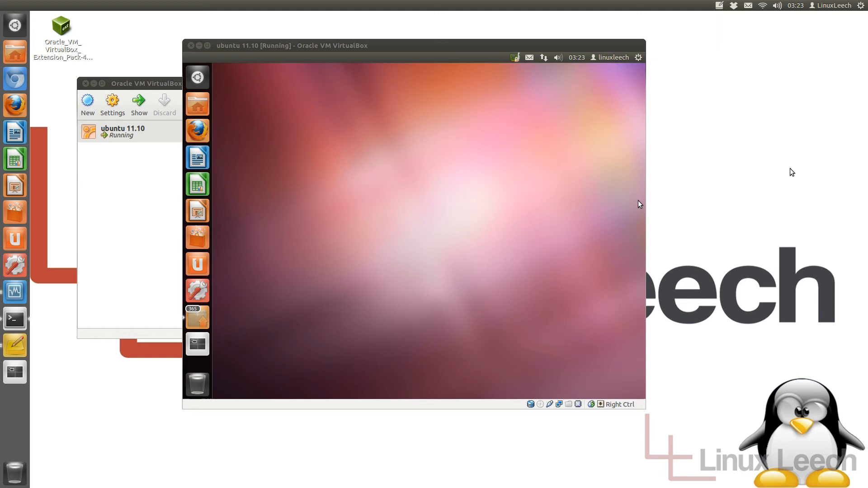
mouse_move(197, 184)
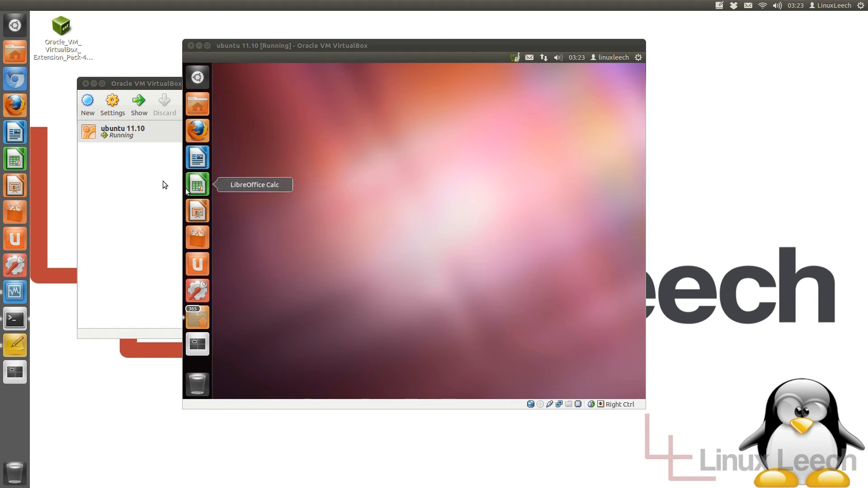
mouse_move(449, 107)
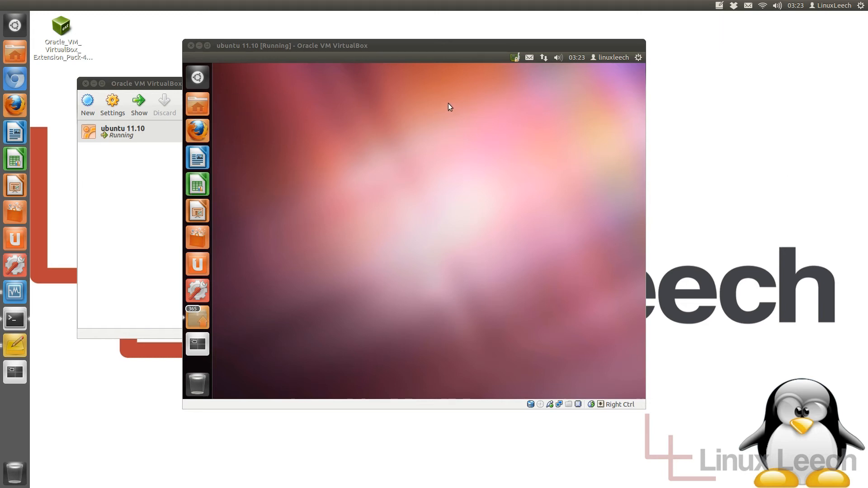
mouse_move(482, 233)
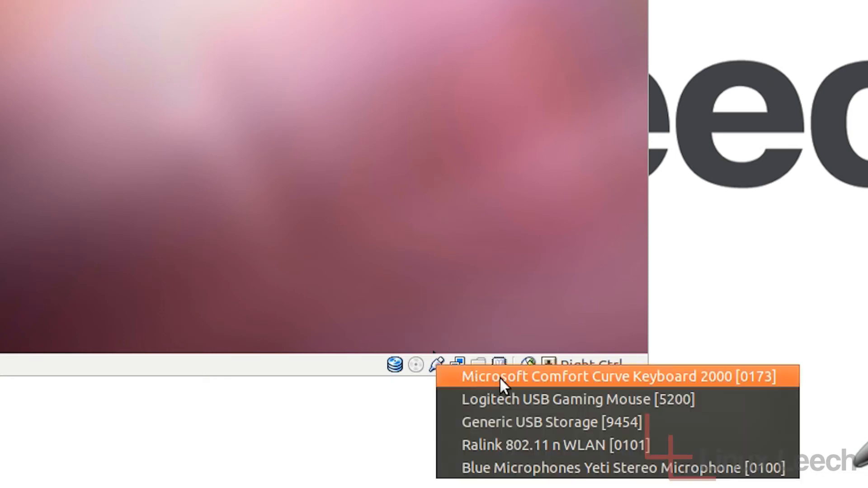
mouse_move(524, 393)
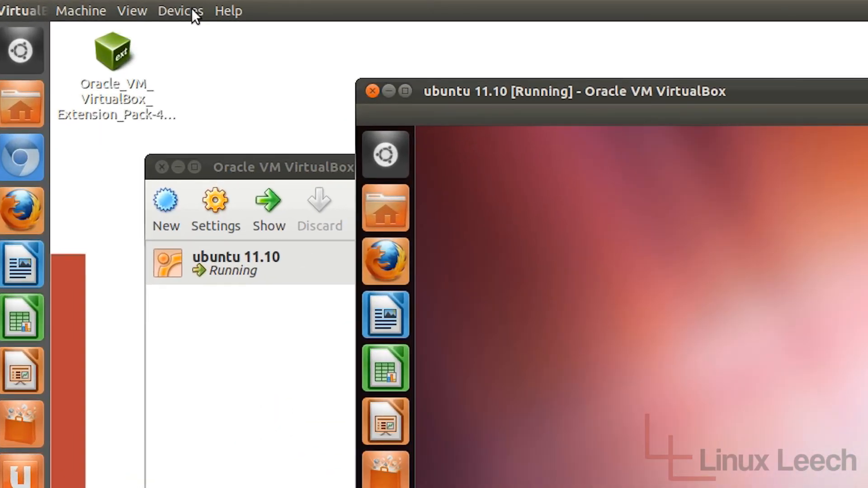
left_click(181, 11)
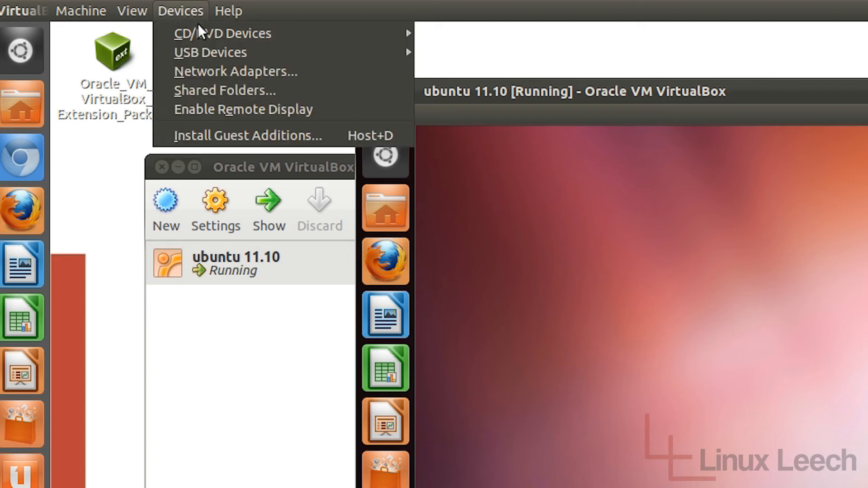
mouse_move(211, 53)
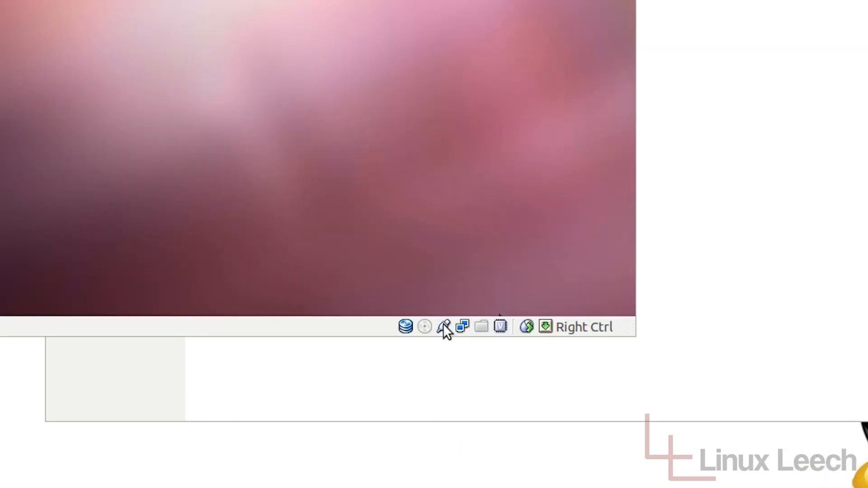
Attach the OCZ Technology RALLY2 USB stick to the VM and browse MYLINUXLIVE and the Home folder
left_click(462, 327)
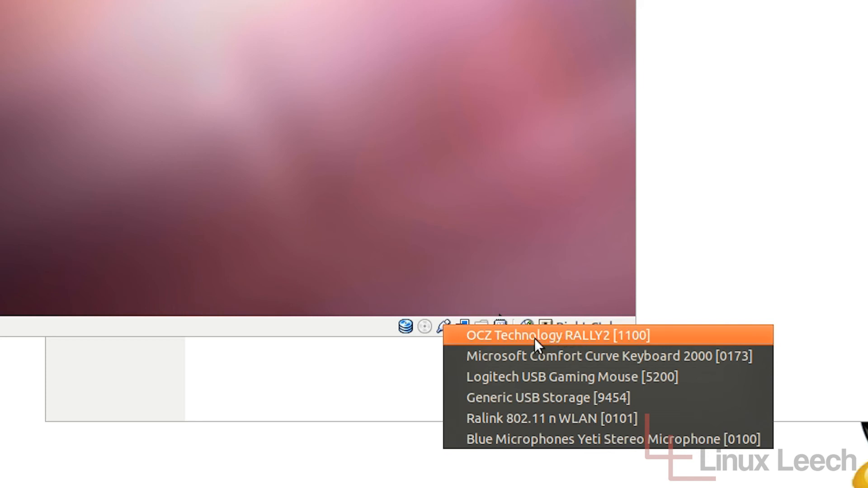
left_click(558, 335)
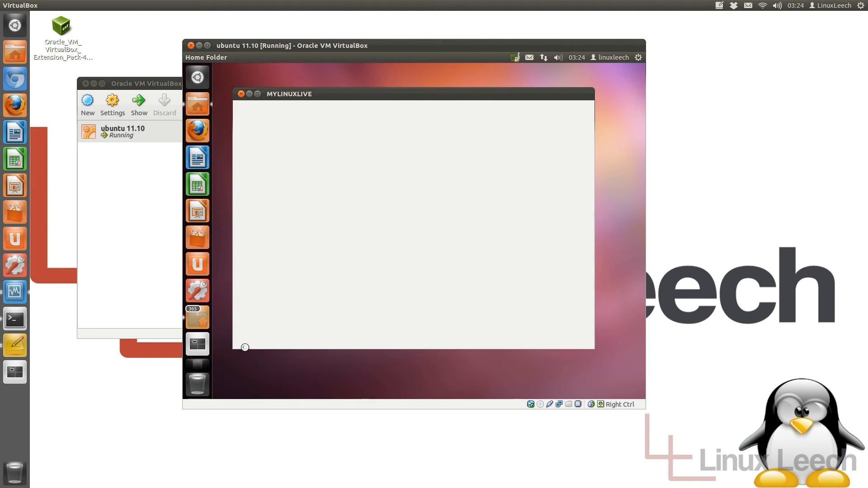
left_click(268, 119)
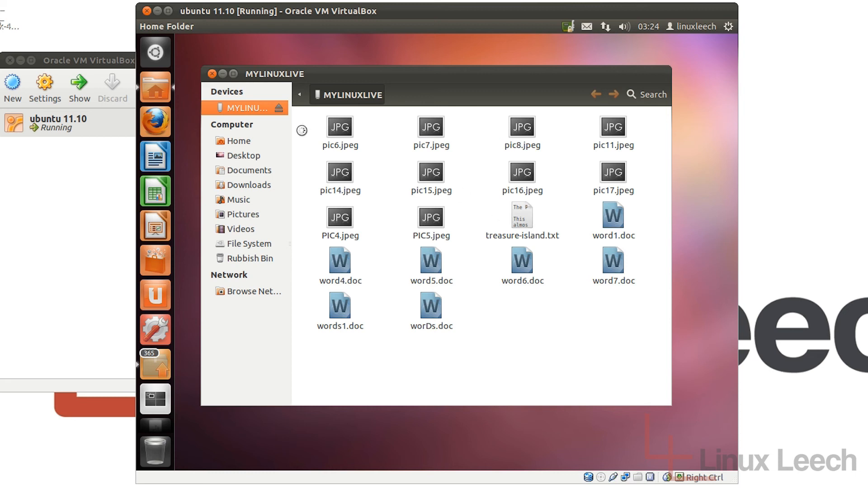
left_click(237, 141)
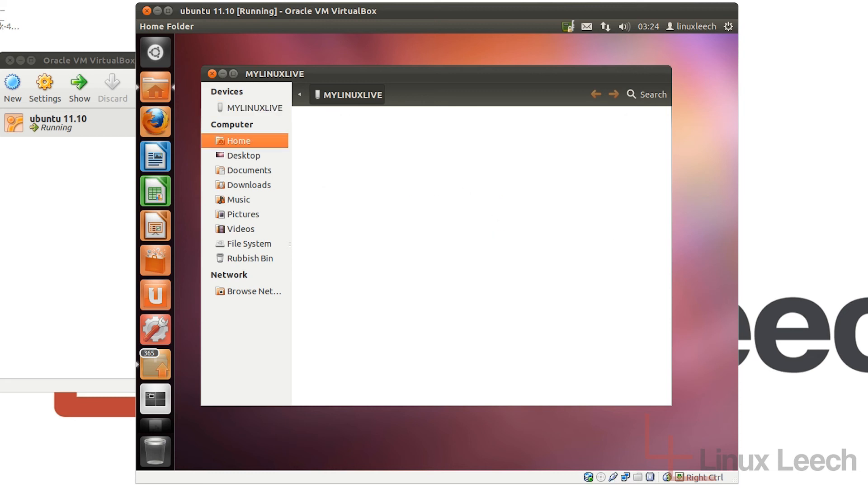
left_click(238, 141)
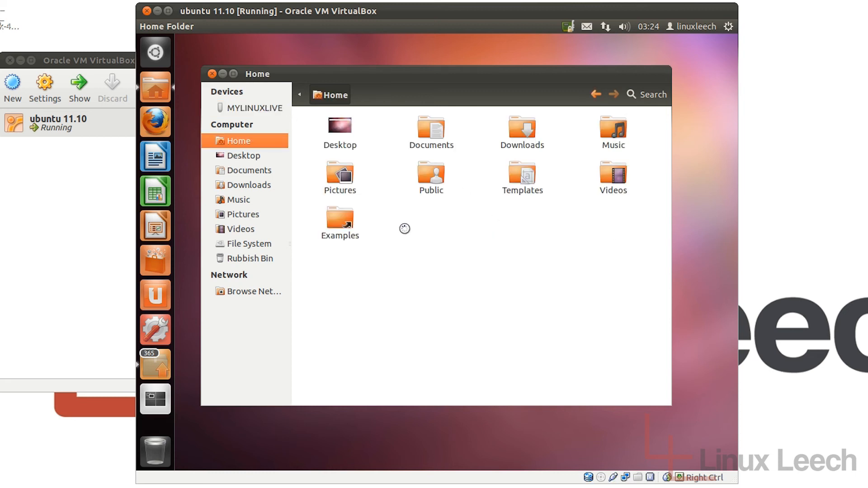